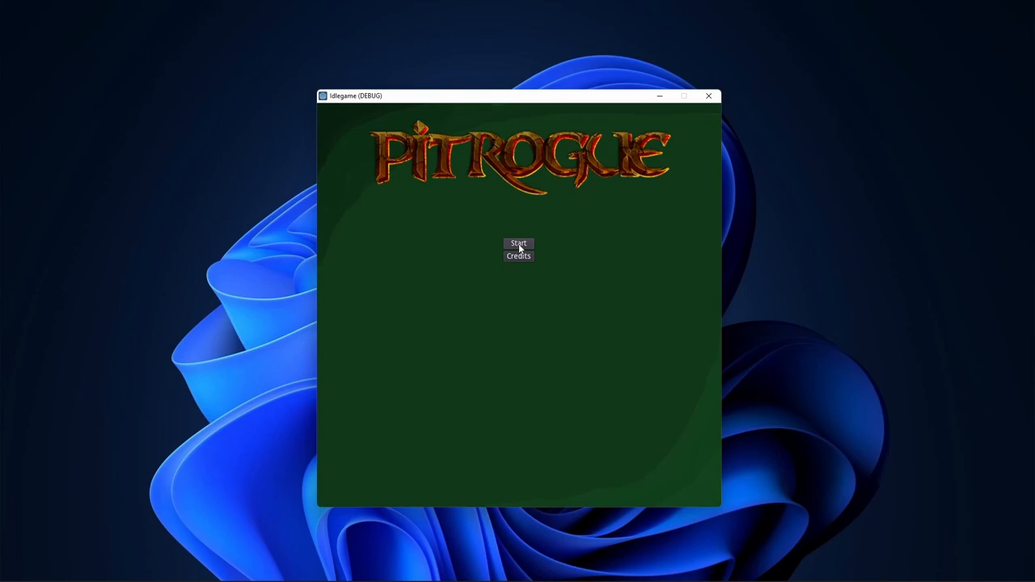
mouse_move(526, 245)
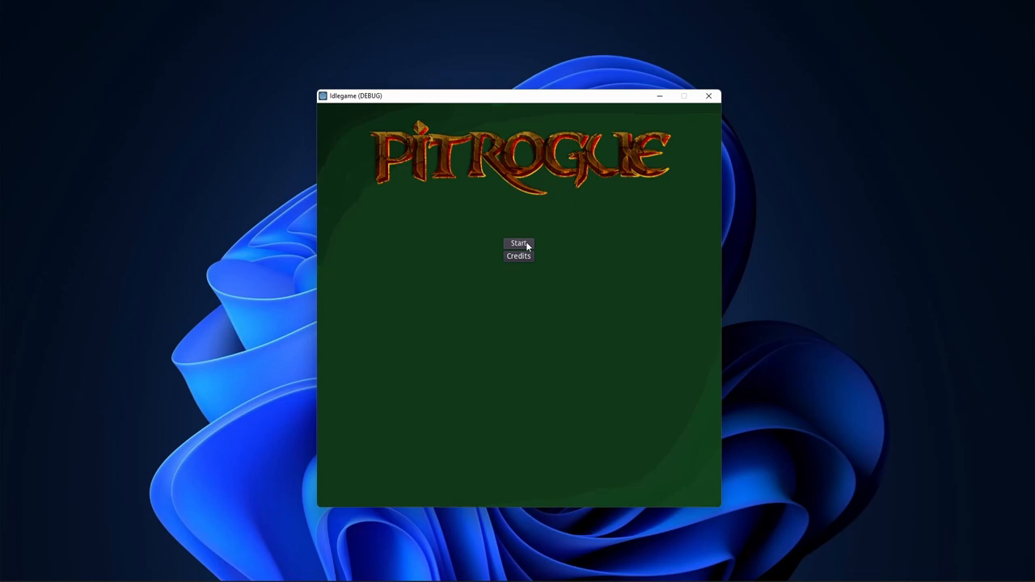
Start a new game from the PitRogue title screen and reach the Prestige Shop showing 750 Renown
click(517, 243)
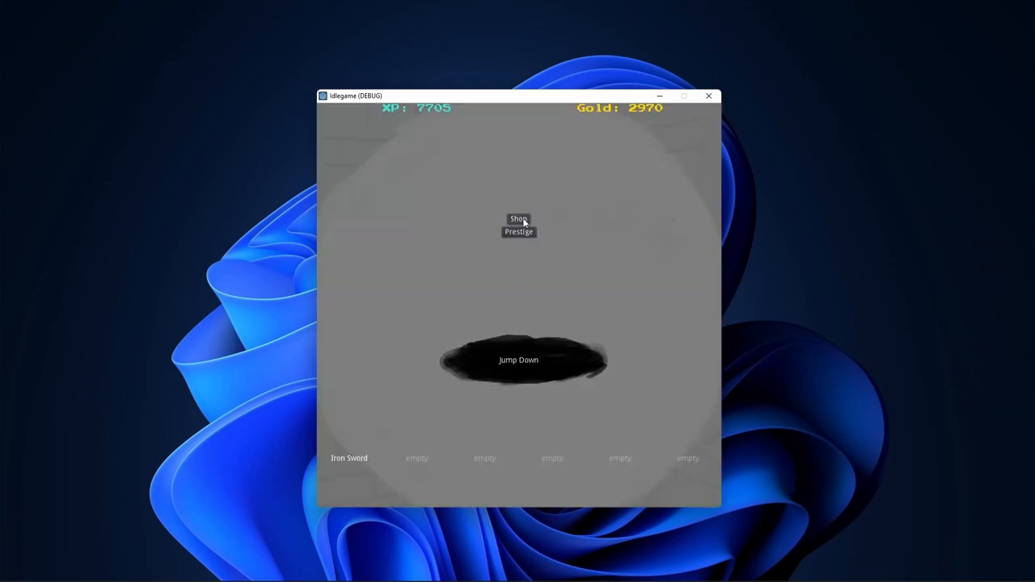
click(518, 218)
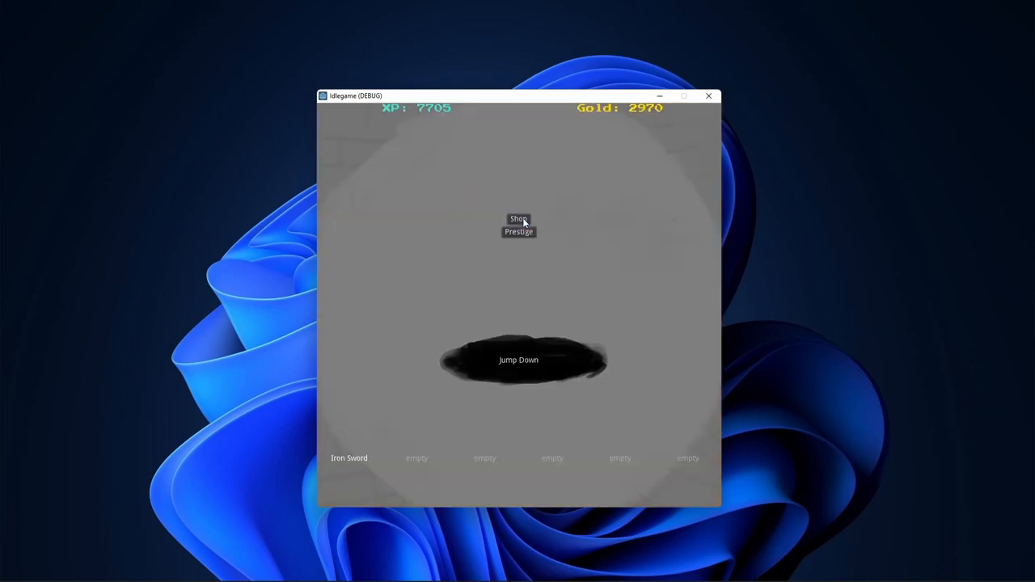
click(517, 232)
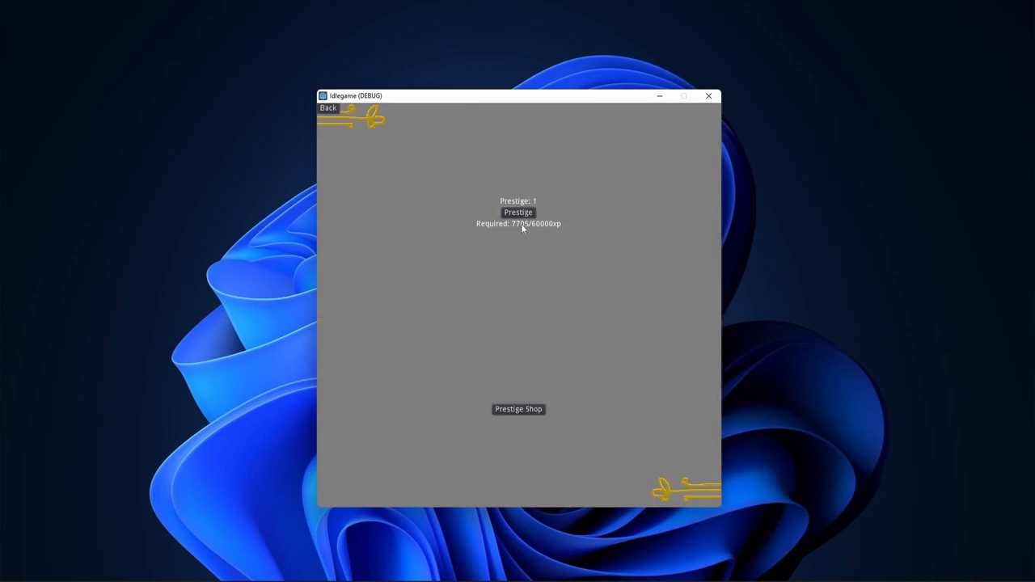
mouse_move(547, 372)
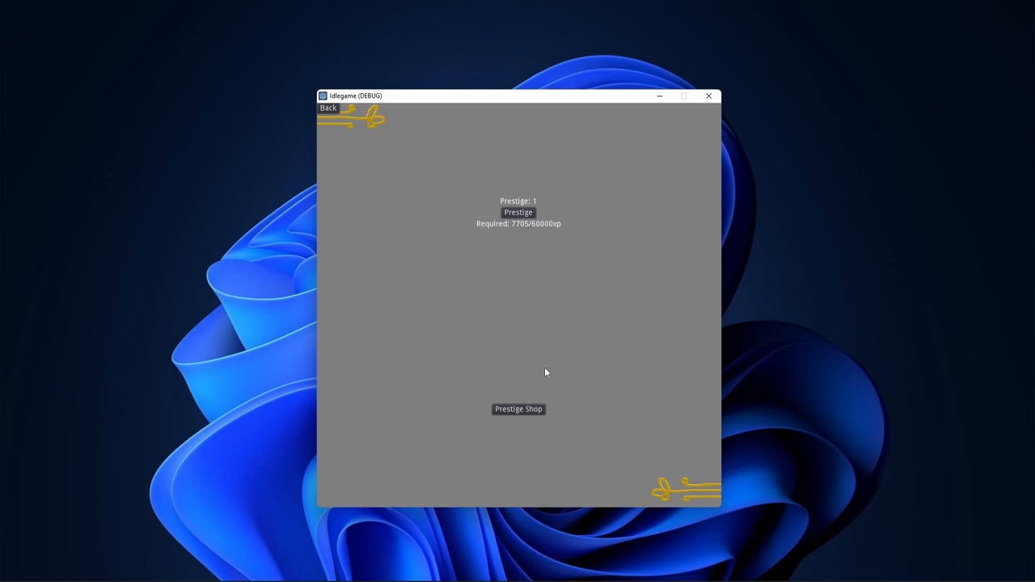
click(518, 408)
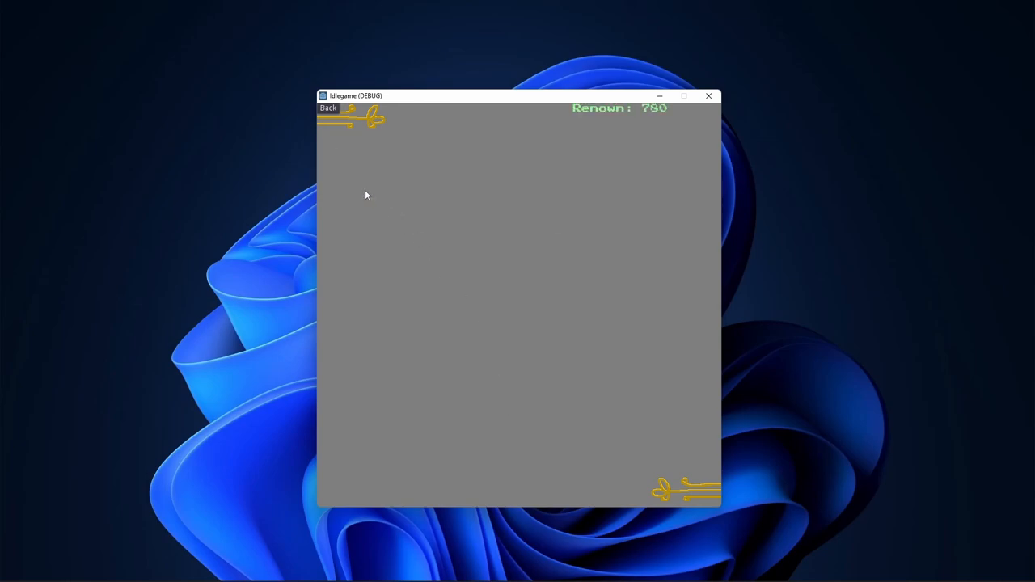
Reveal the Damage Numbers upgrade and buy Show Damage for 15 renown
click(356, 191)
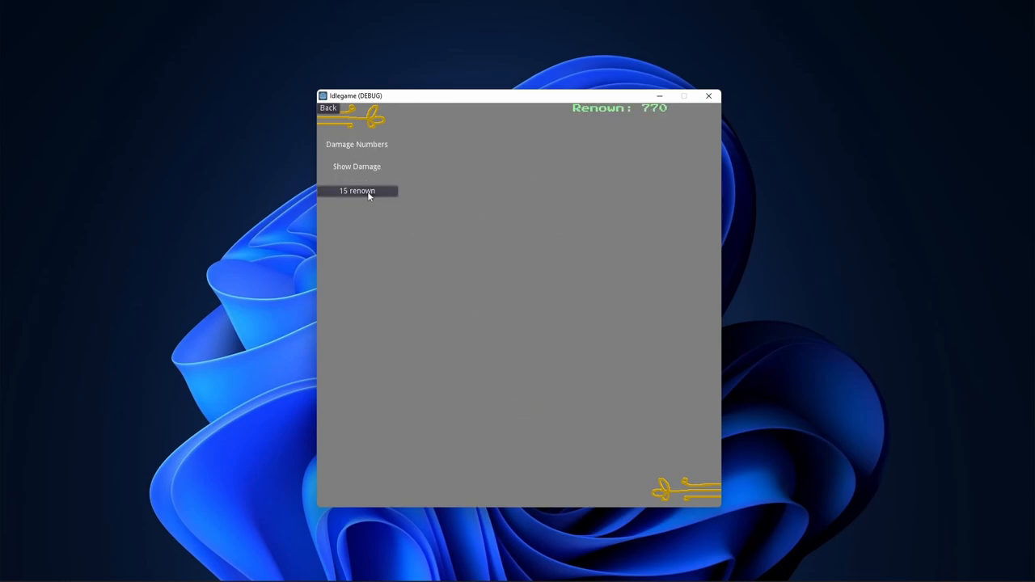
click(327, 107)
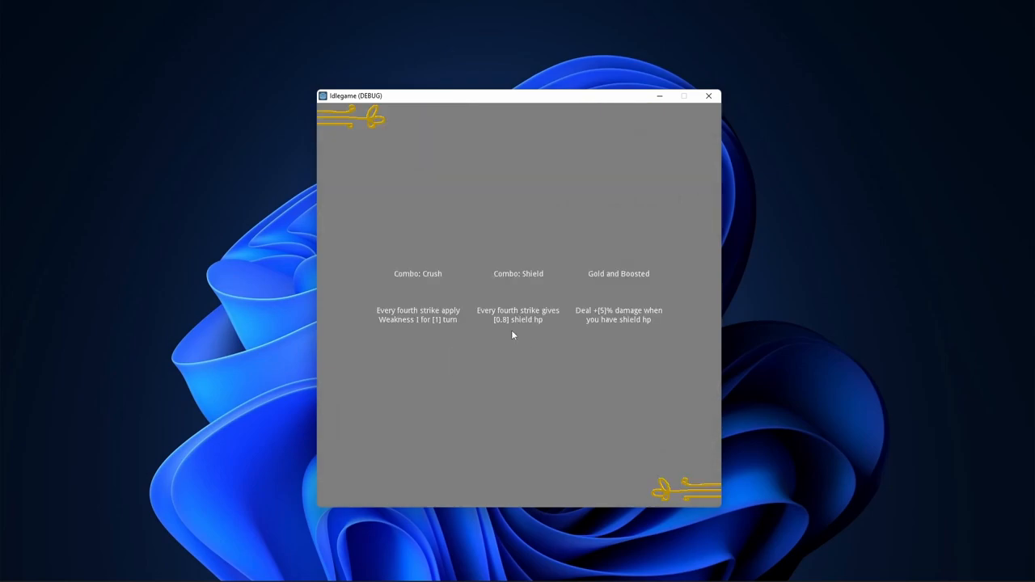
mouse_move(460, 307)
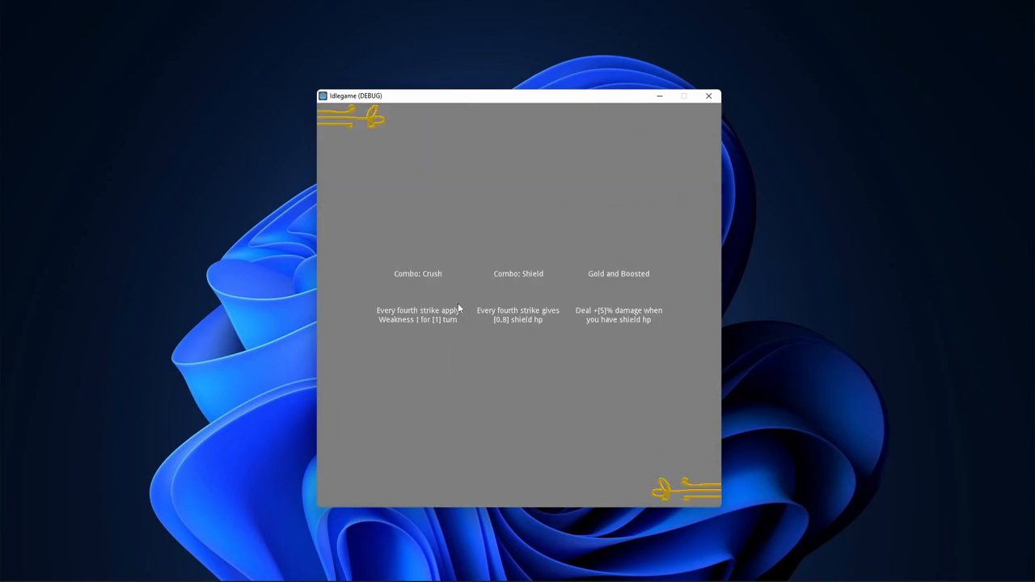
mouse_move(609, 301)
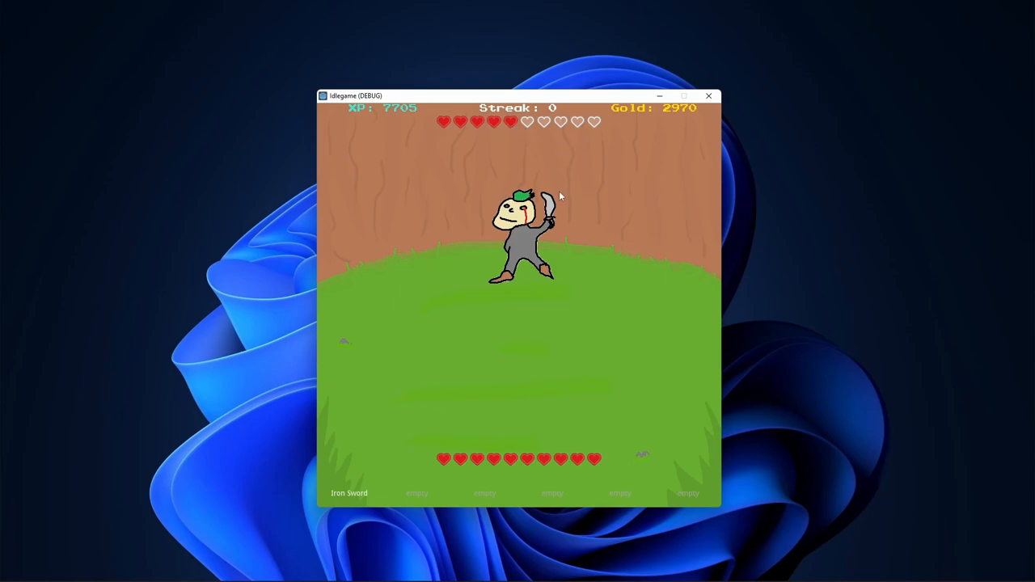
mouse_move(541, 280)
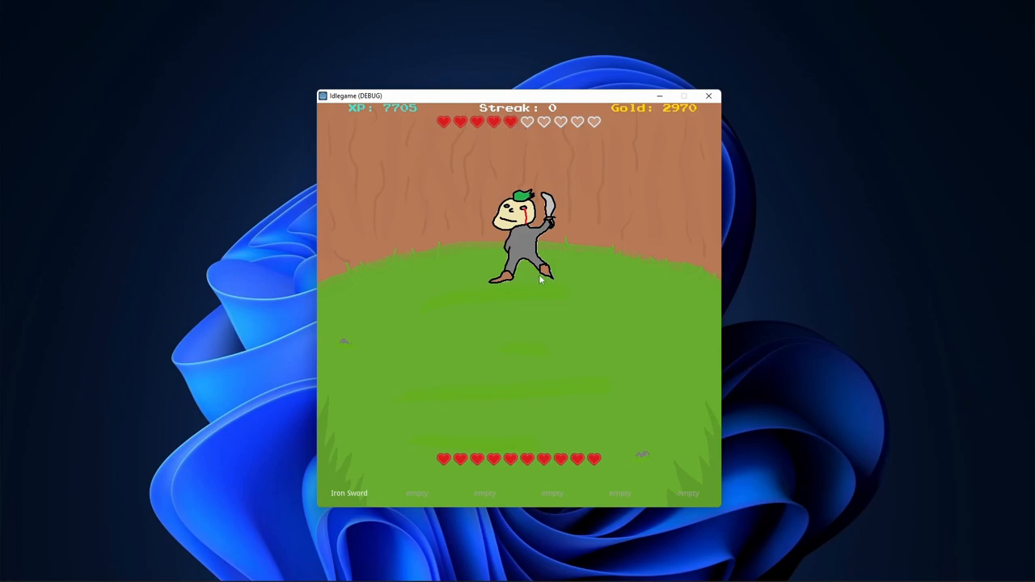
mouse_move(571, 265)
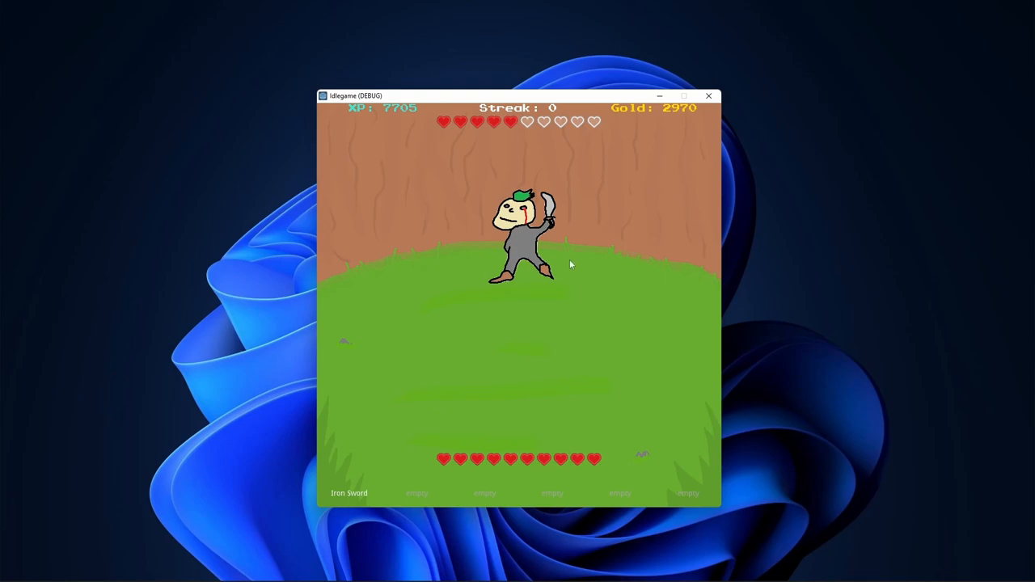
mouse_move(541, 256)
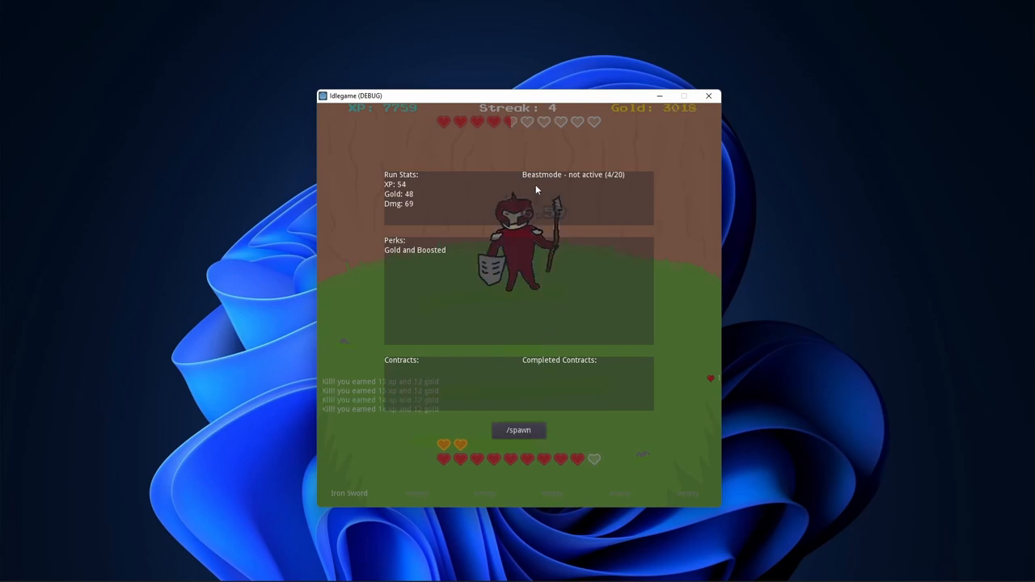
mouse_move(592, 185)
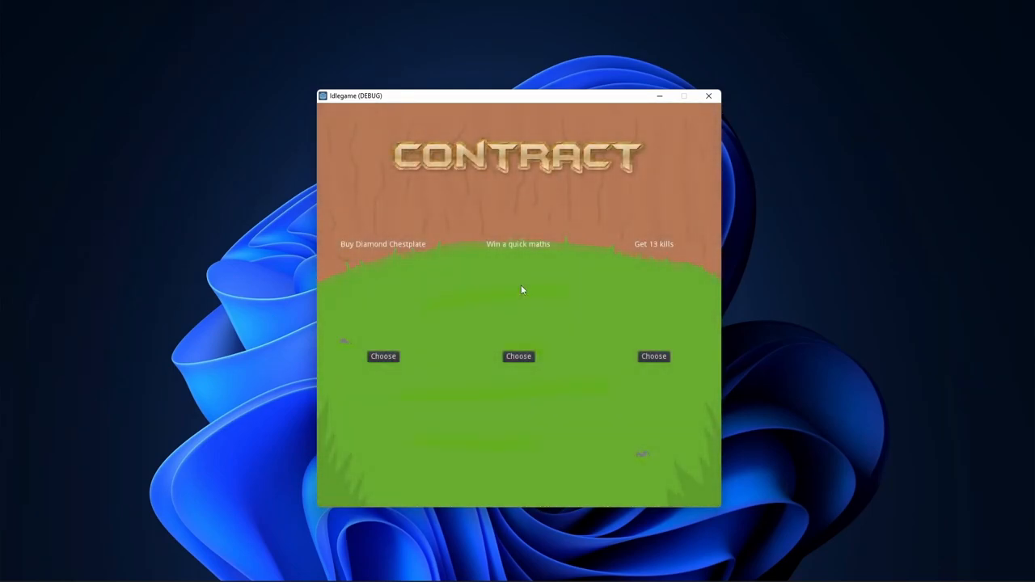
mouse_move(534, 310)
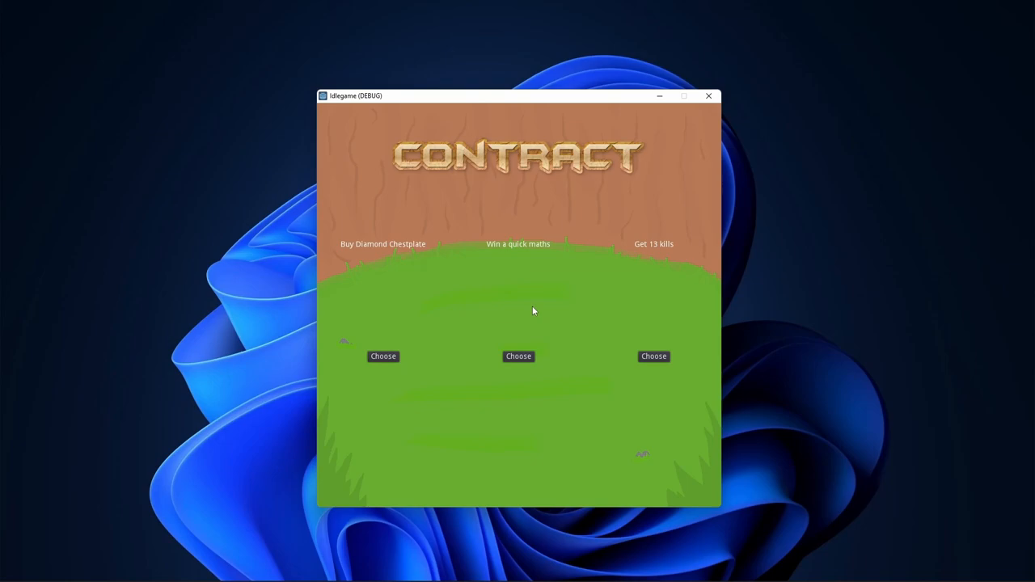
mouse_move(576, 337)
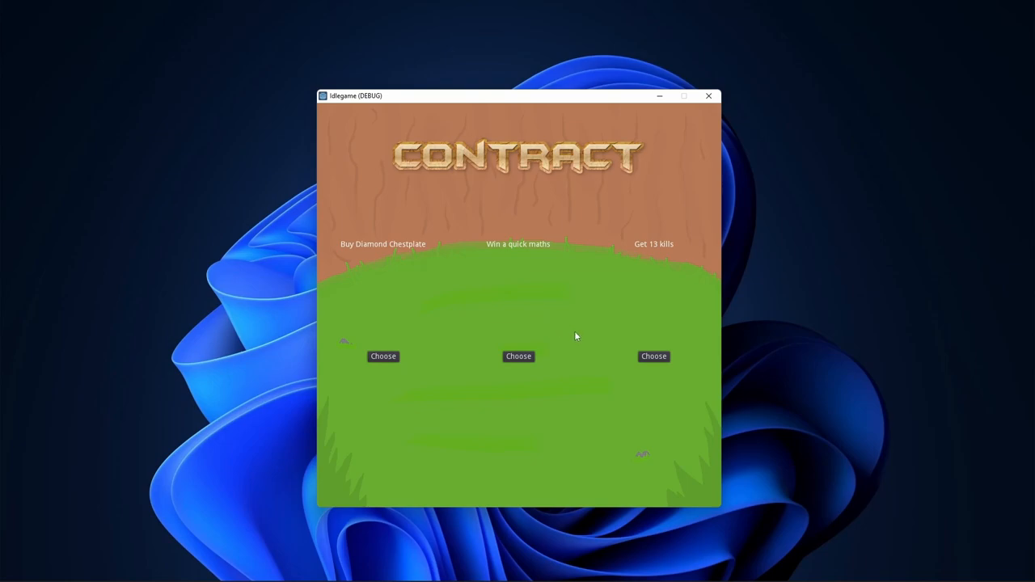
mouse_move(432, 259)
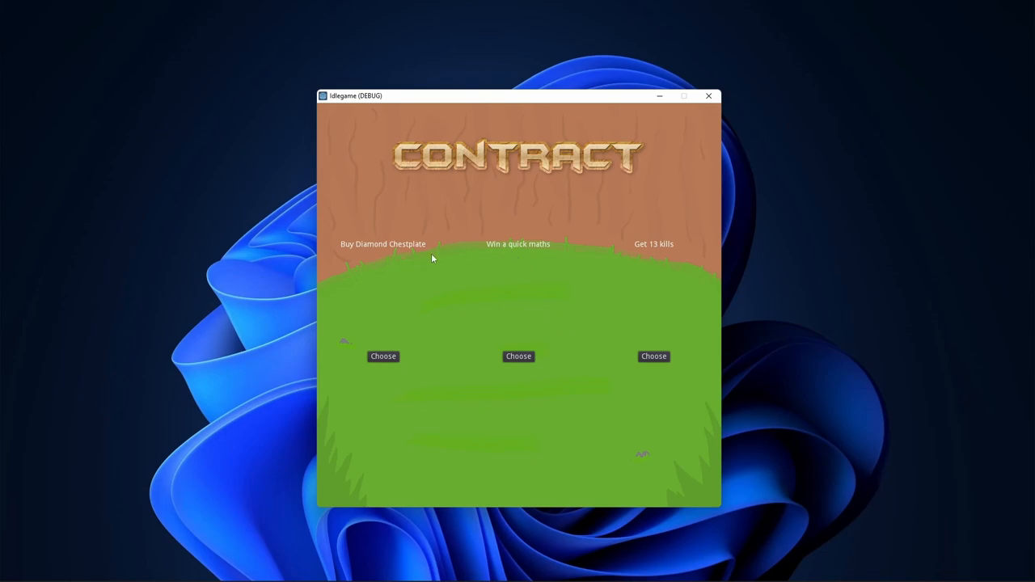
mouse_move(487, 309)
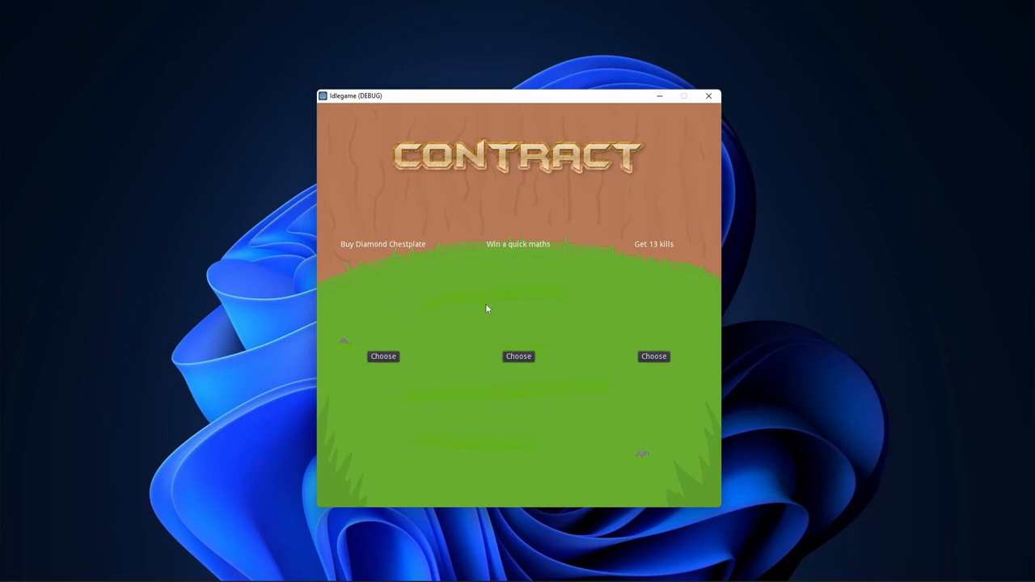
mouse_move(610, 292)
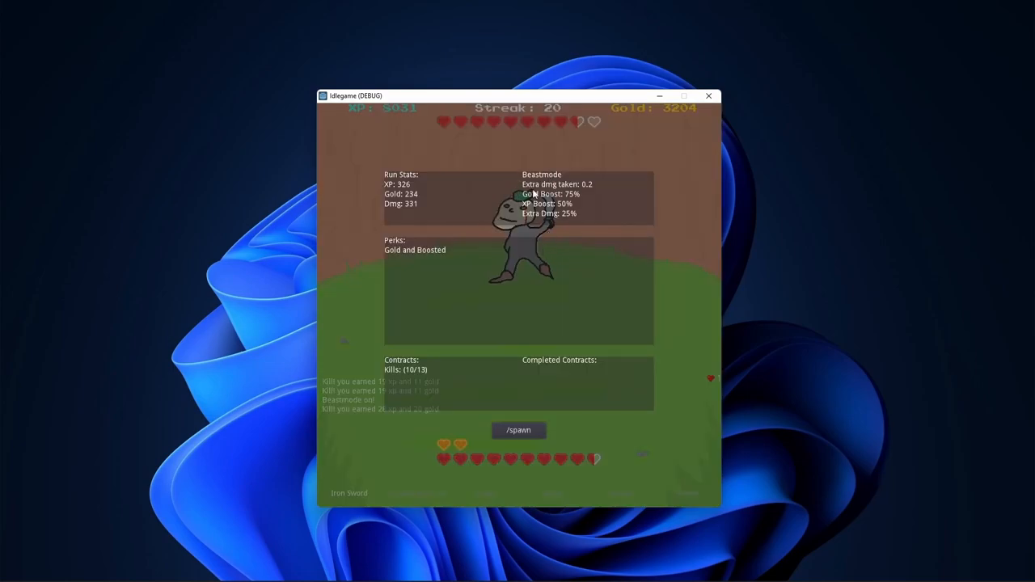
mouse_move(585, 201)
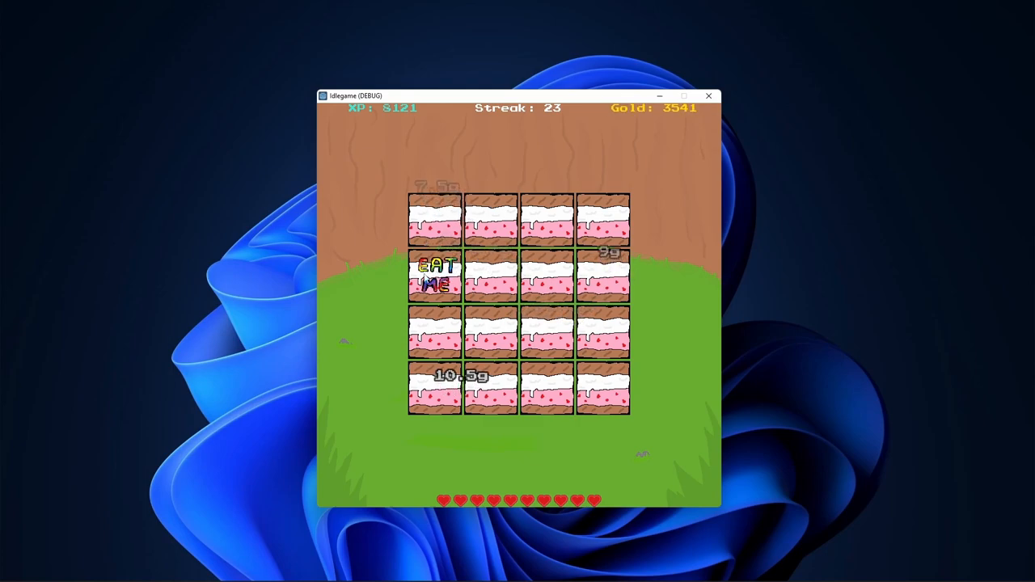
Attack two cake enemies in the fight grid to build XP, gold and the kill streak
click(437, 275)
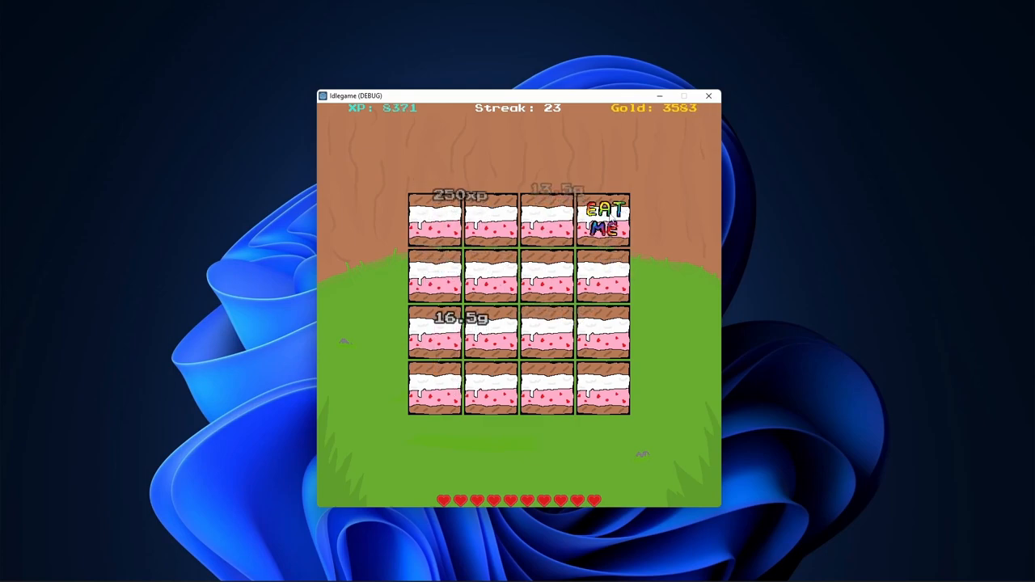
click(605, 220)
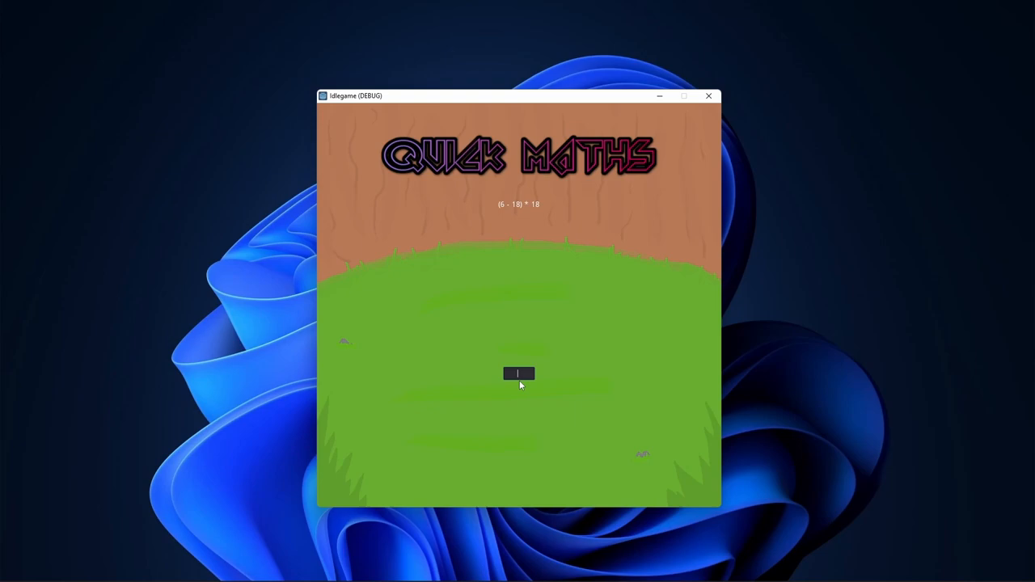
mouse_move(538, 376)
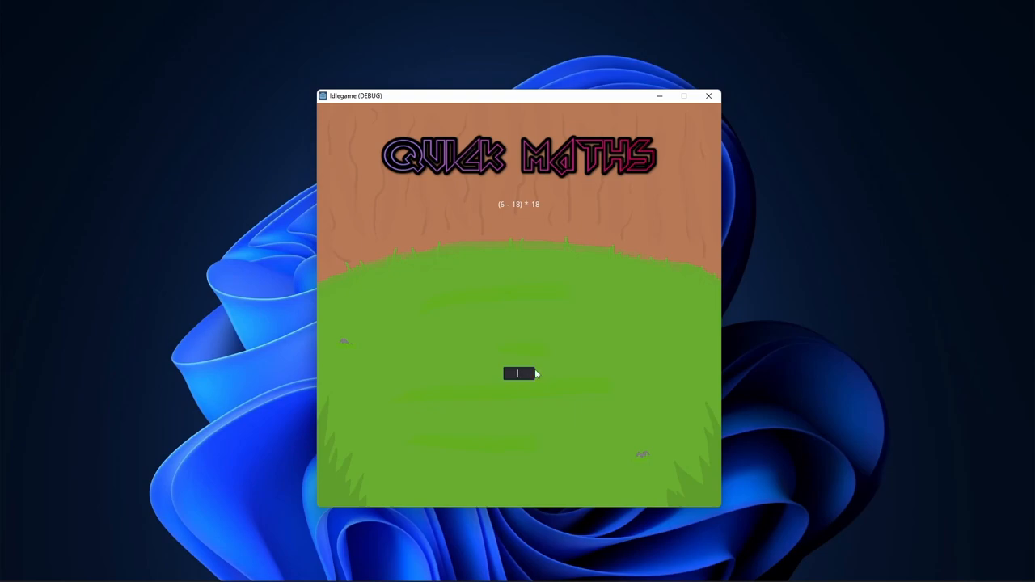
mouse_move(542, 375)
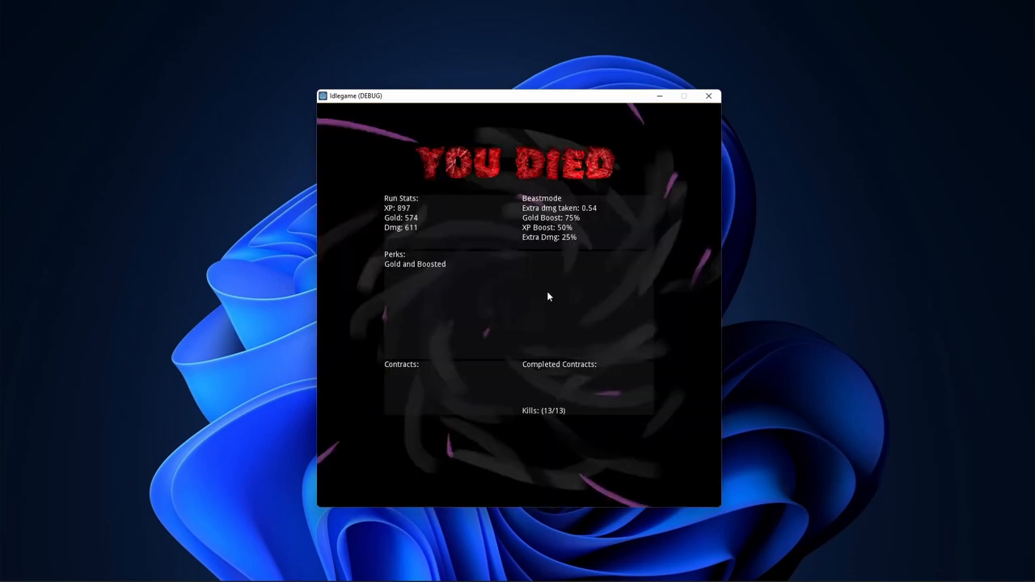
mouse_move(542, 288)
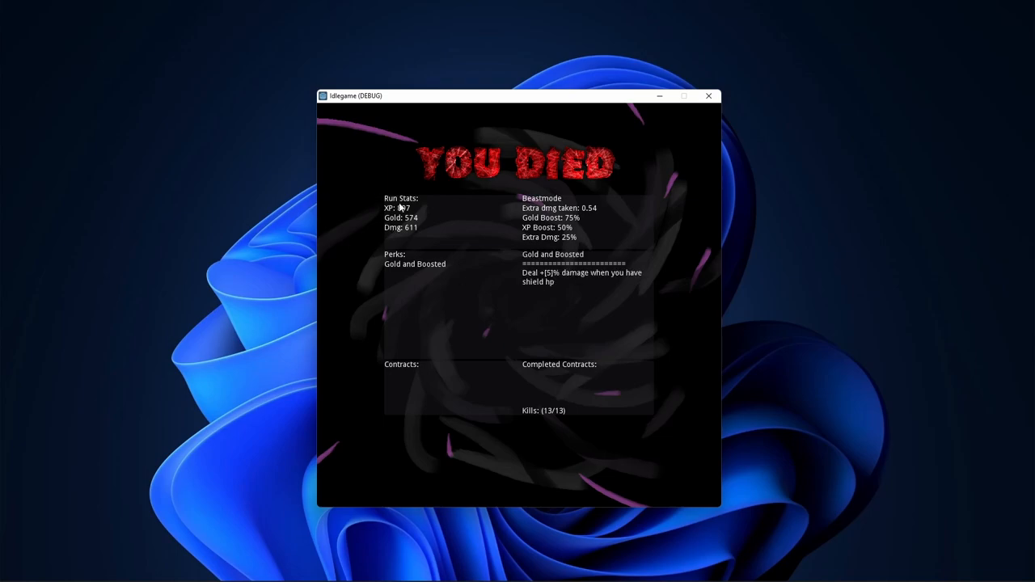
mouse_move(533, 339)
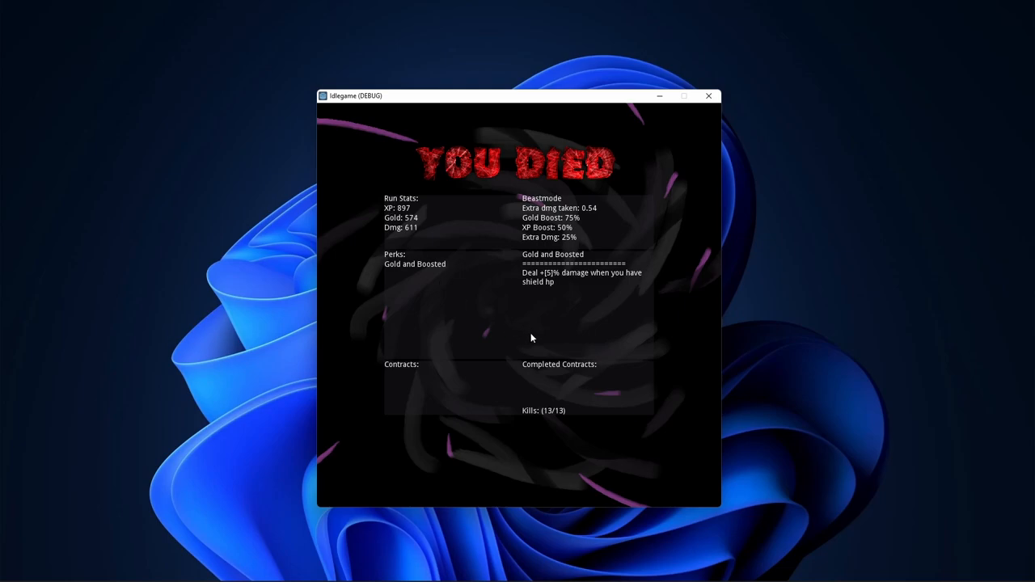
mouse_move(533, 417)
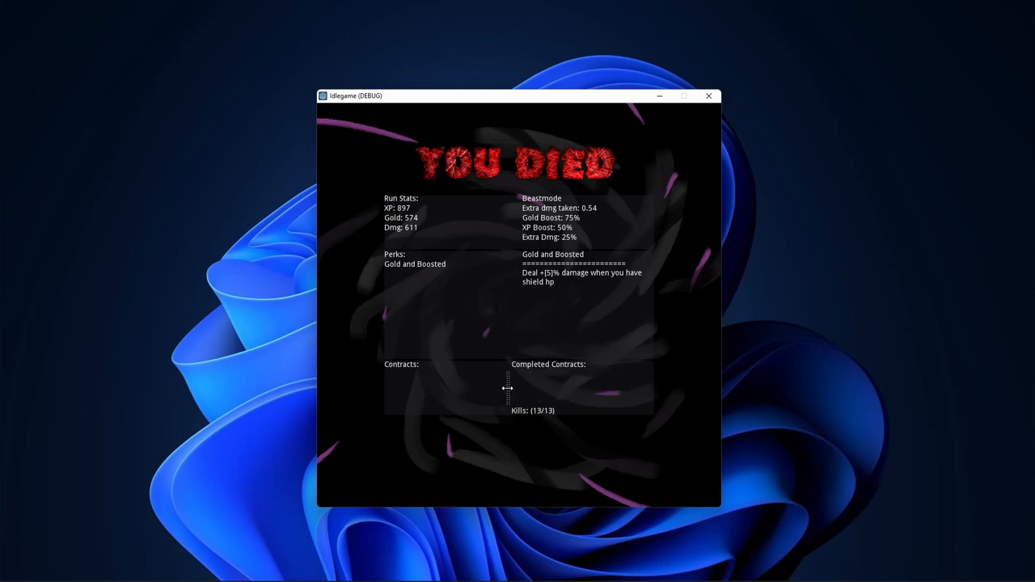
mouse_move(518, 395)
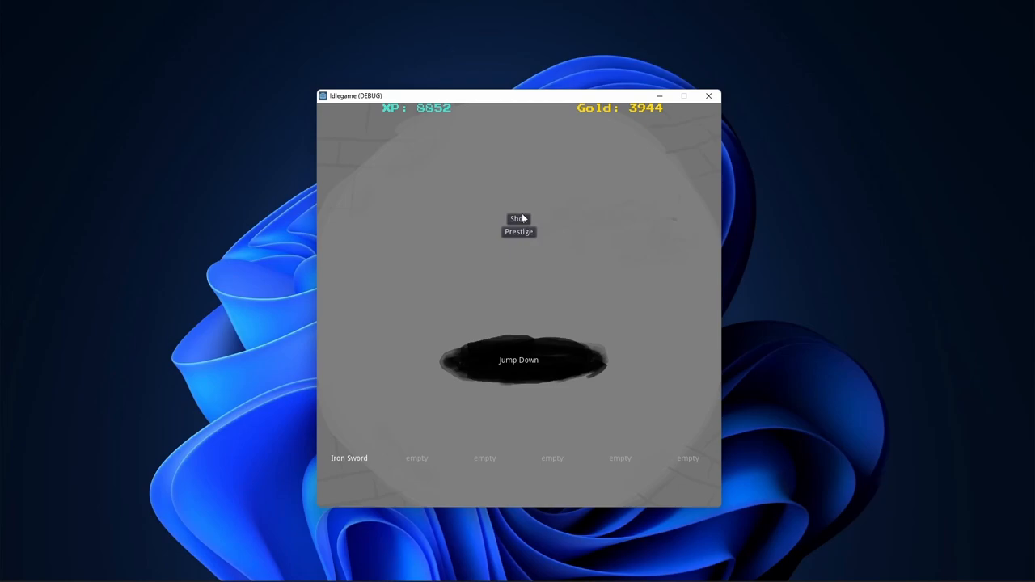
Buy the Gold Boost upgrade to +20% in the shop
click(518, 219)
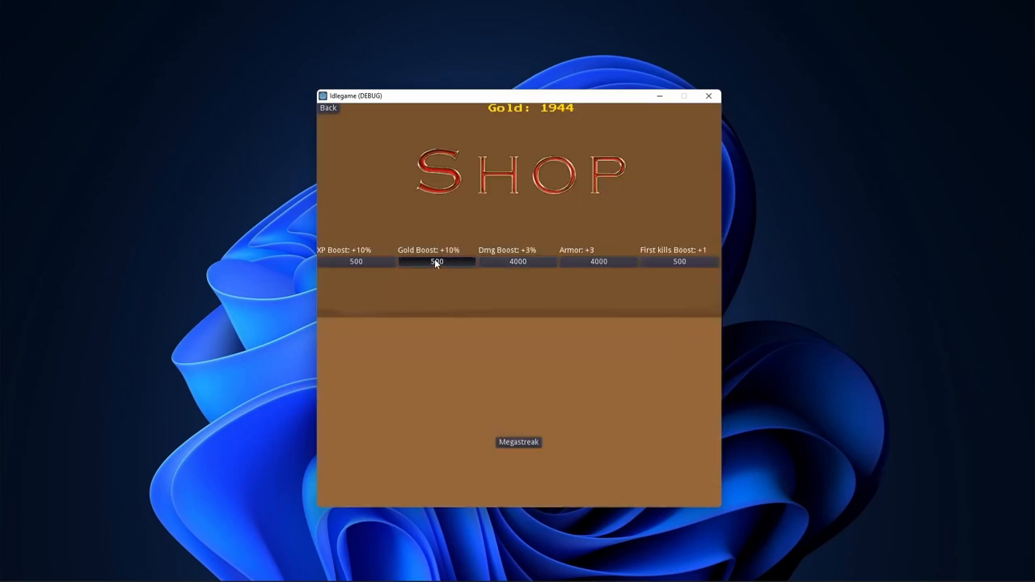
click(437, 262)
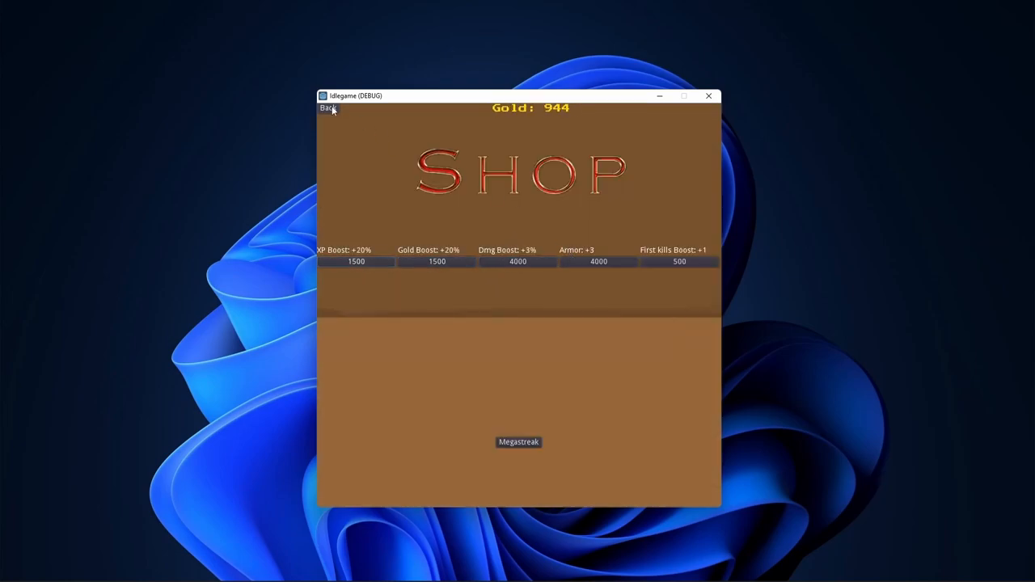
click(518, 442)
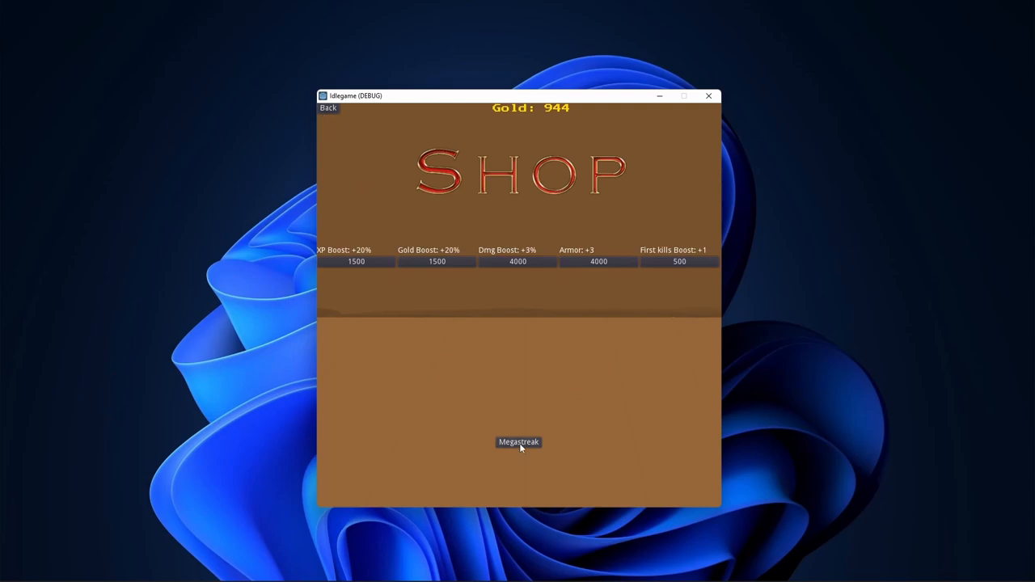
Visit the Megastreak renown page and attempt to prestige
click(517, 444)
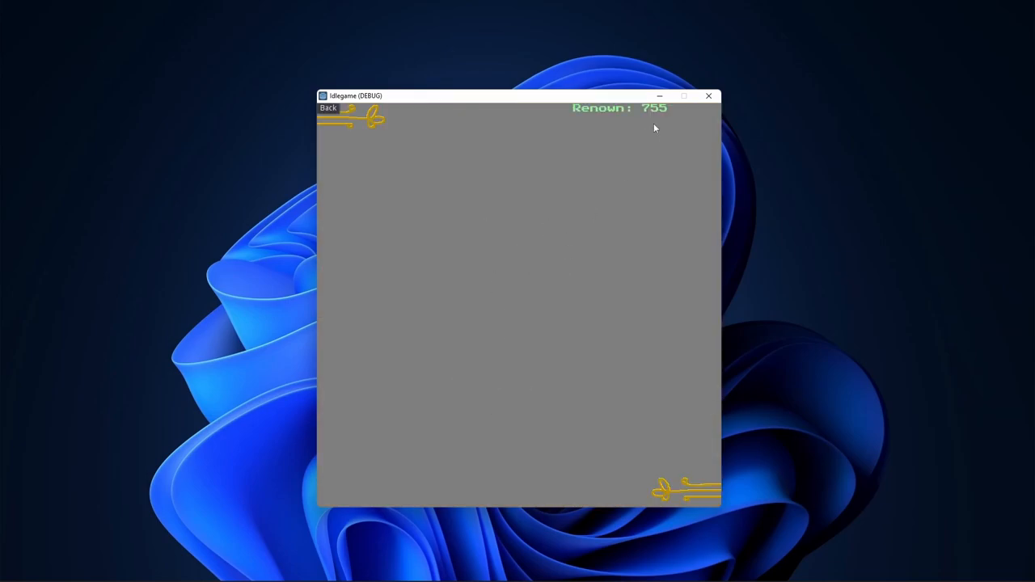
mouse_move(595, 298)
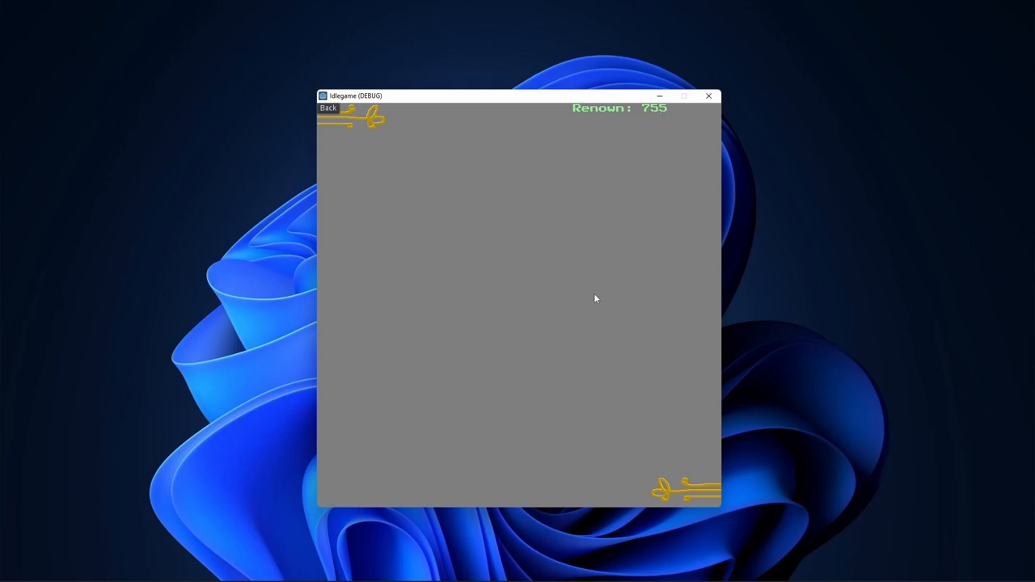
mouse_move(631, 193)
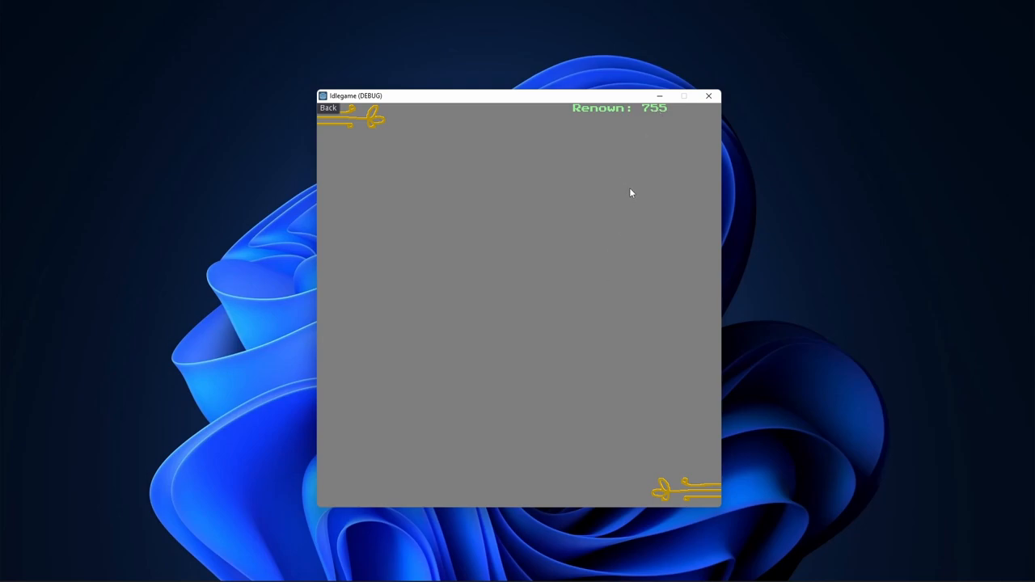
mouse_move(579, 228)
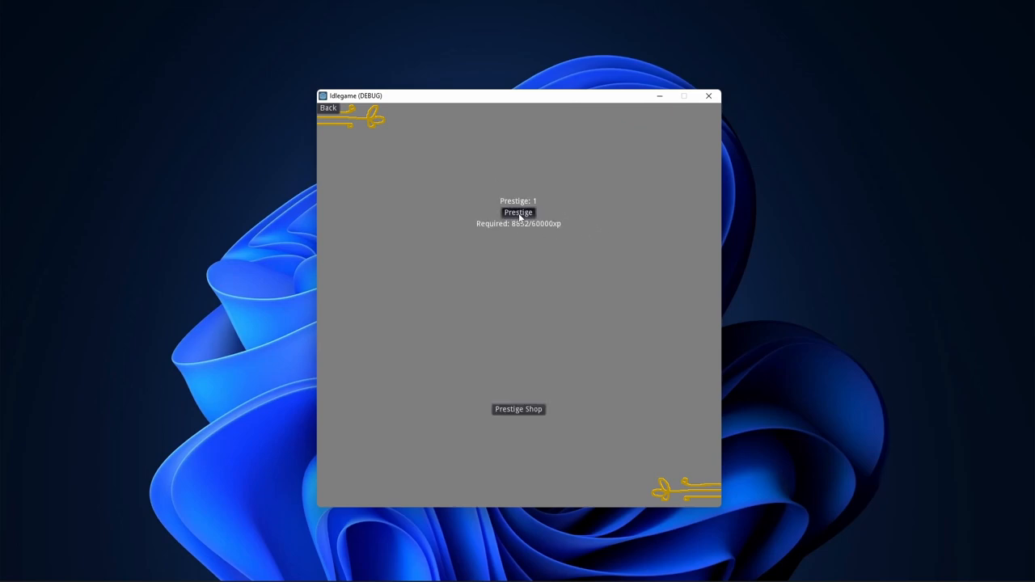
click(518, 408)
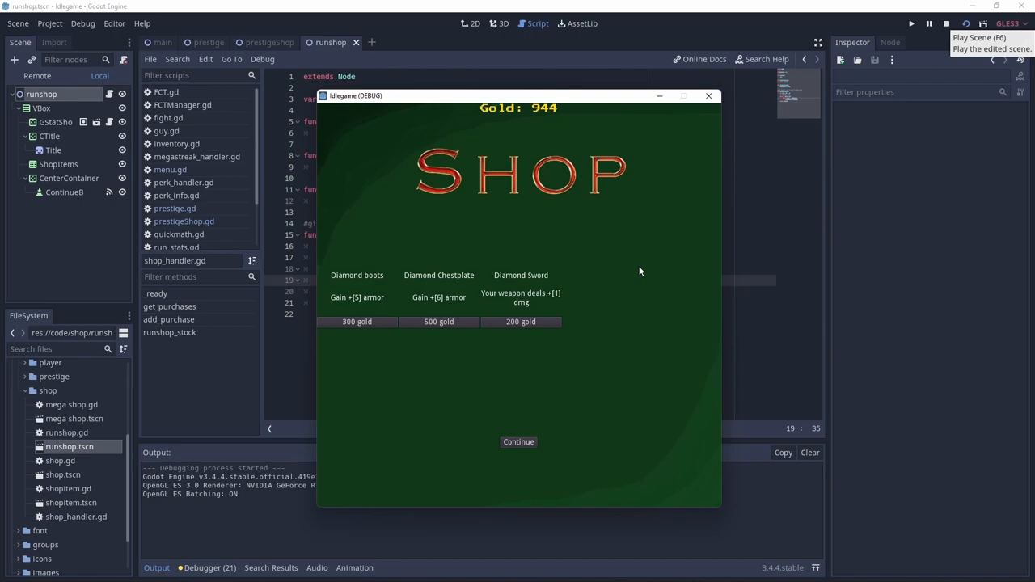
mouse_move(405, 335)
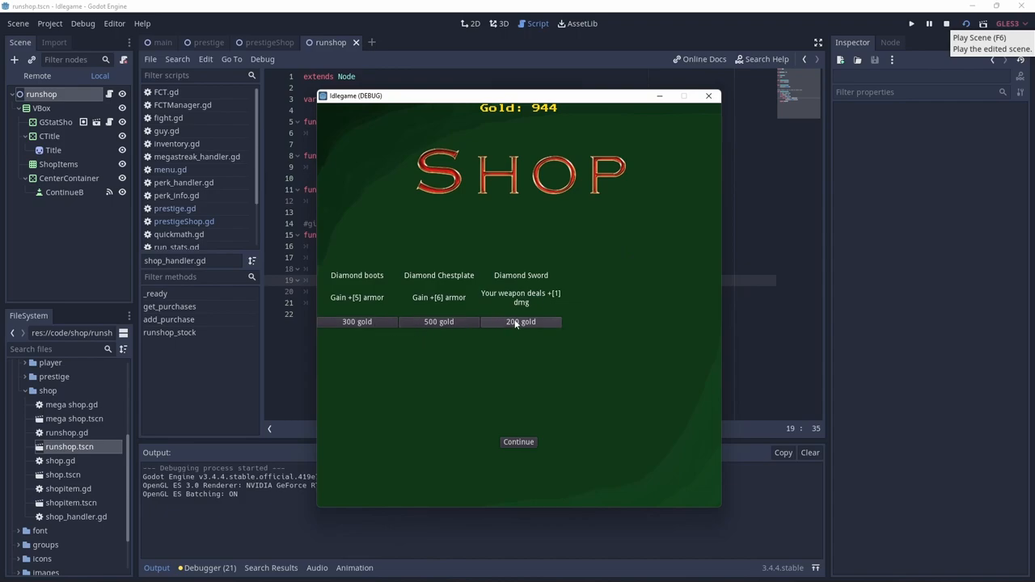
Buy the Diamond Sword for 200 gold in the run shop and pick the Guts perk
click(521, 320)
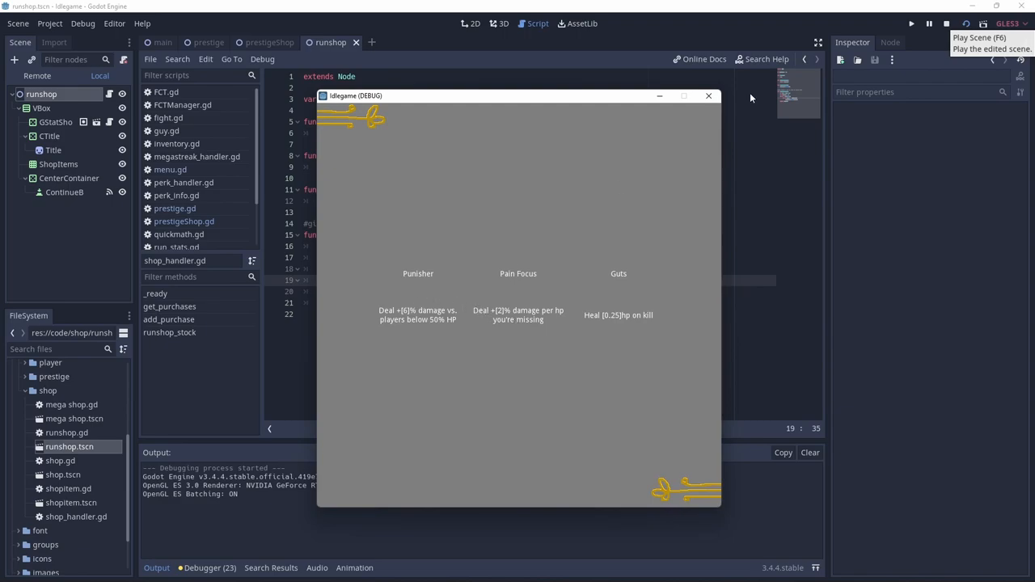
mouse_move(624, 294)
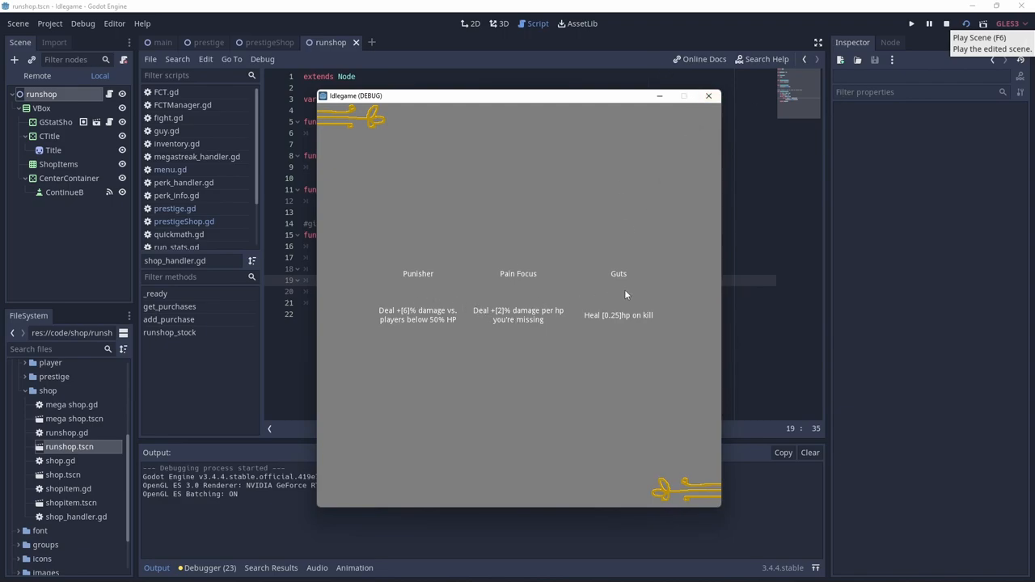
click(708, 95)
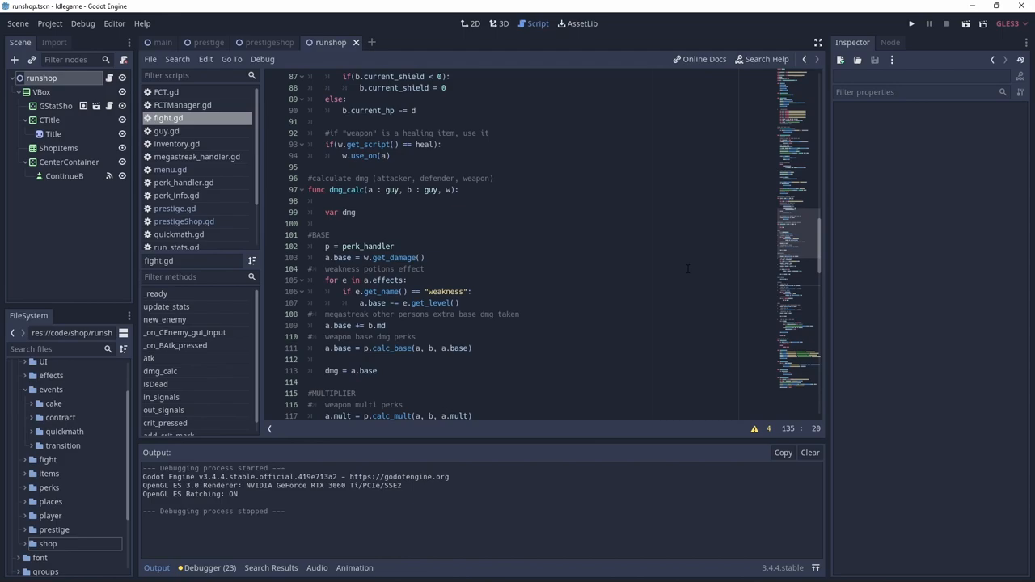
Scroll fight.gd's dmg_calc function down to its multiplier section with weapon perks and dog boost
scroll(down, 3)
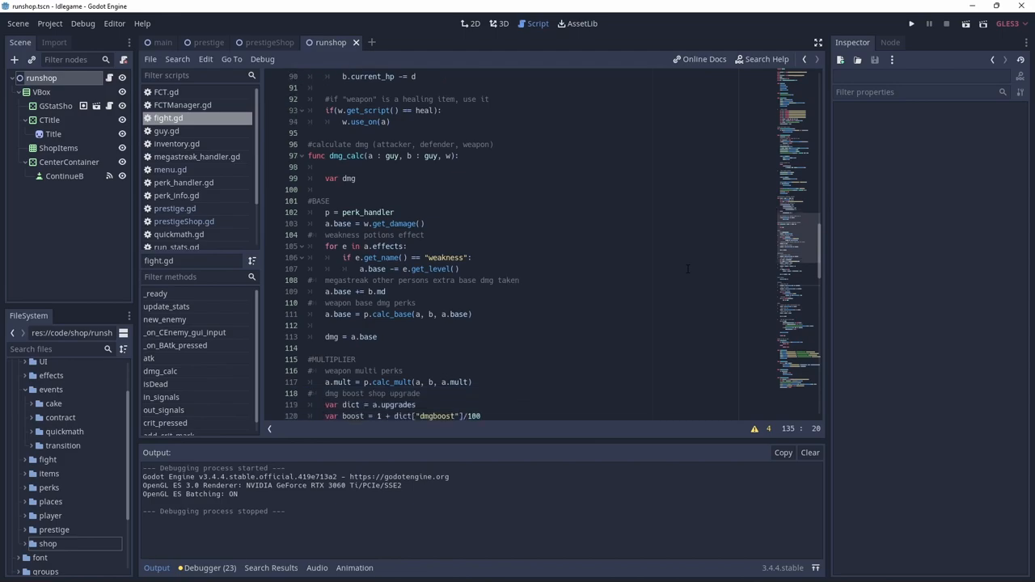